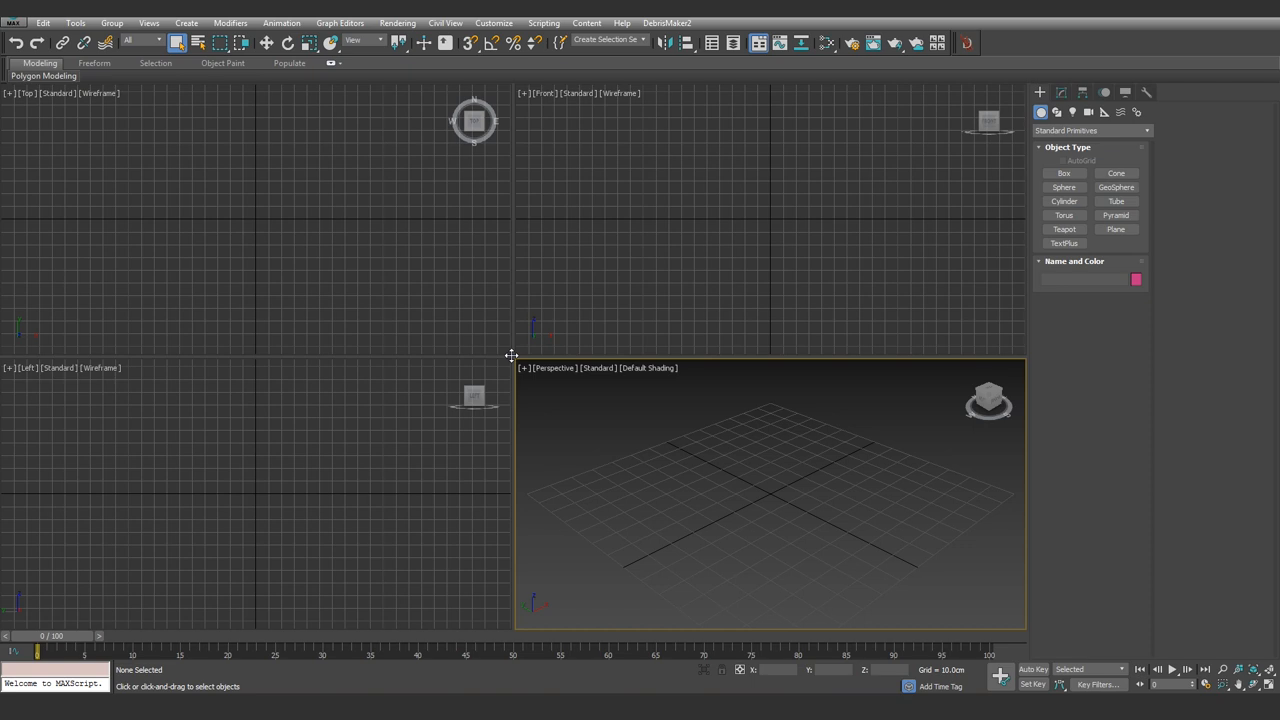
Create a 32 x 32 cm plane at the scene origin.
click(1115, 229)
text(32)
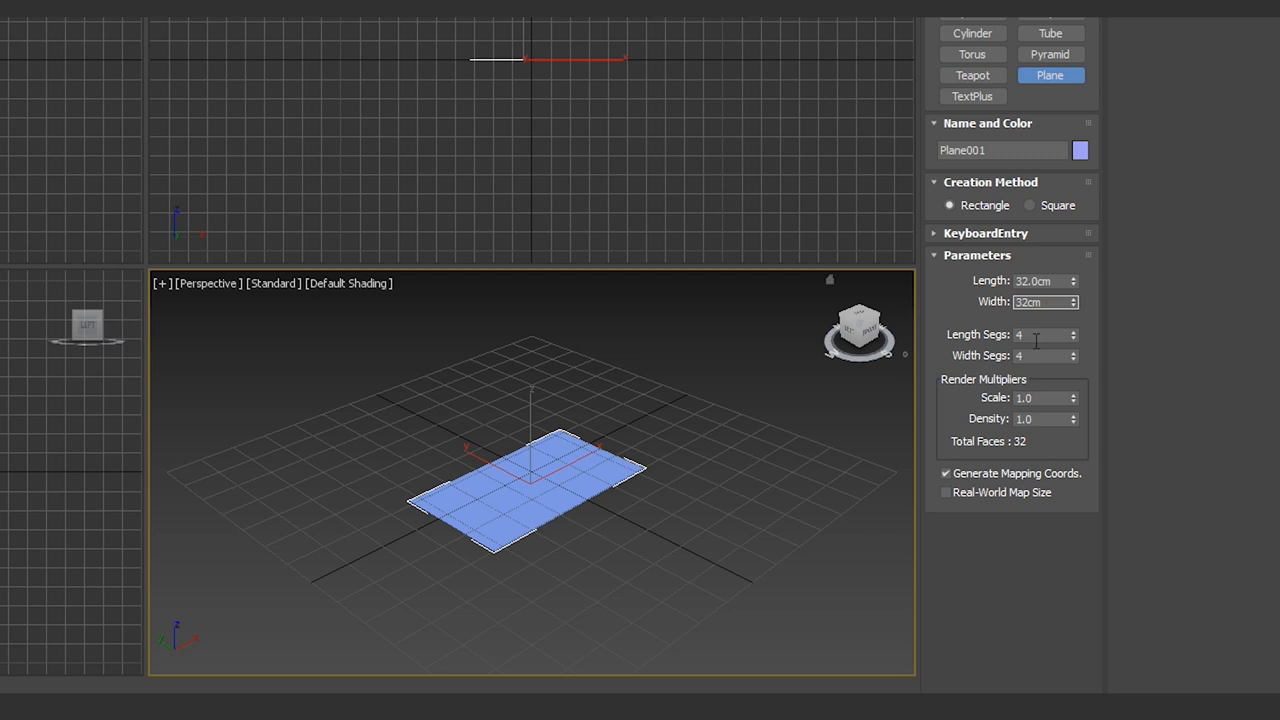
text(1)
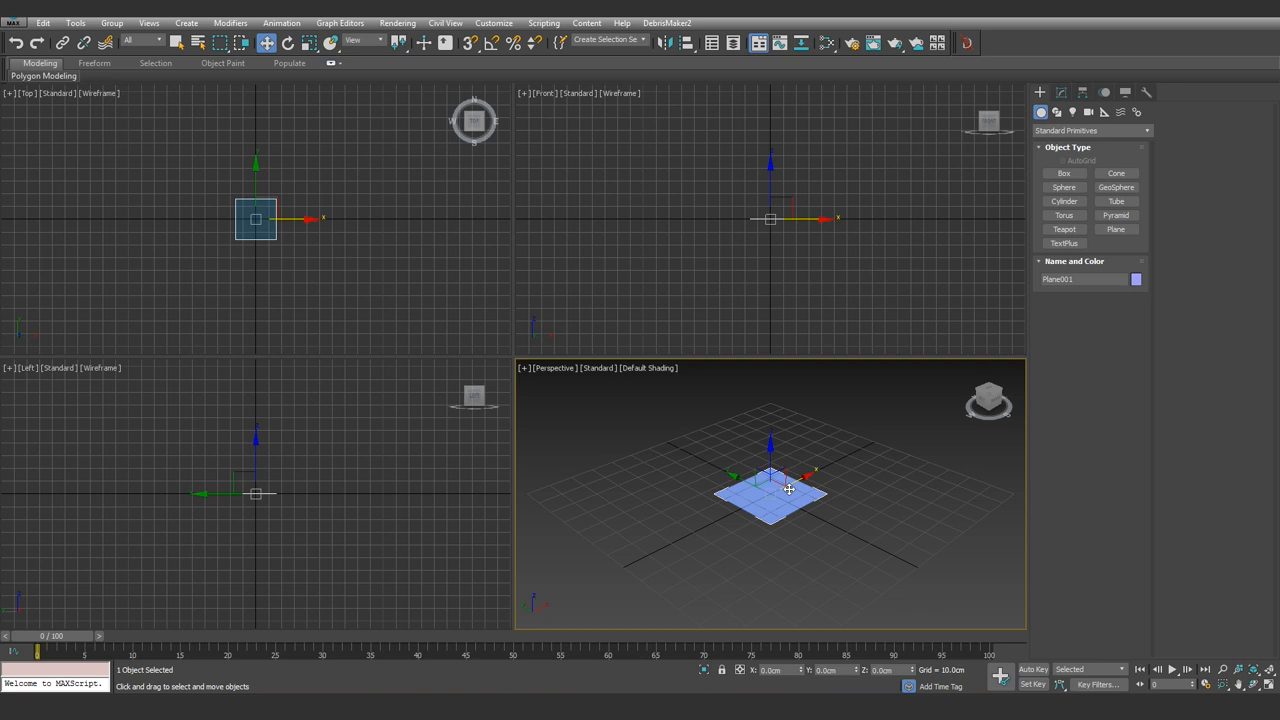
Rotate the plane 90 degrees upright and begin renaming it Plant_0.
right_click(790, 490)
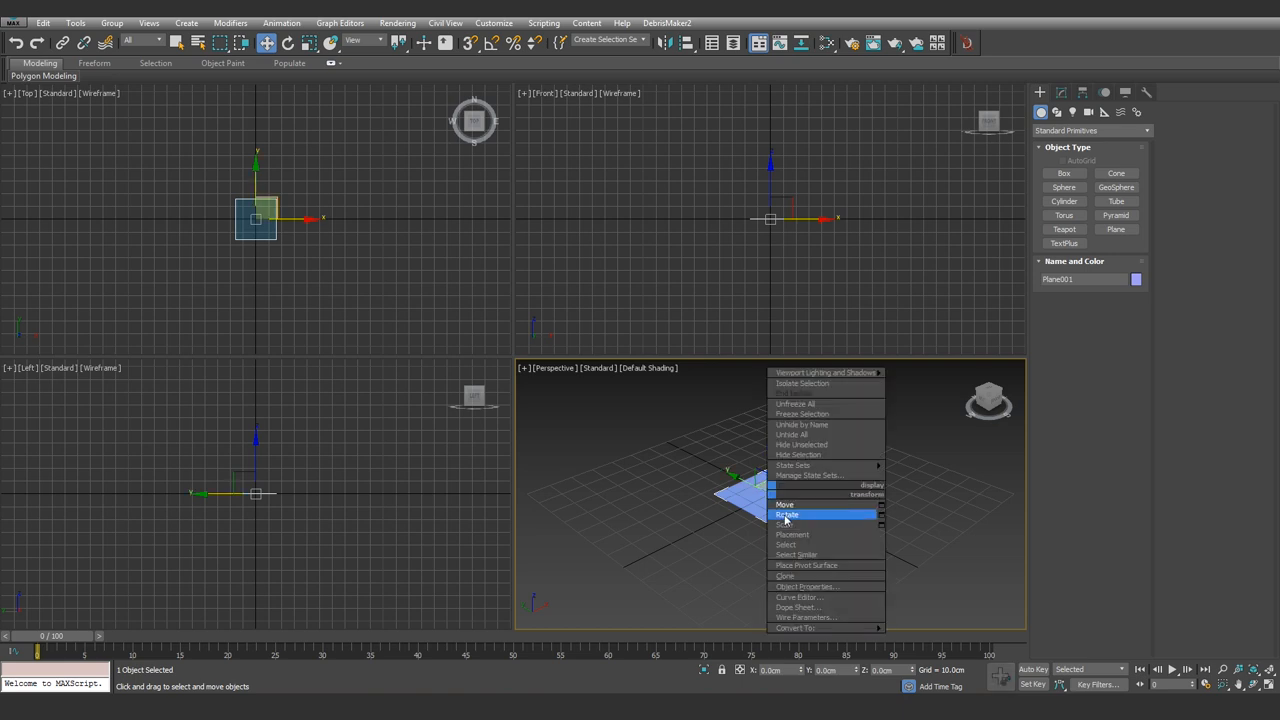
click(787, 514)
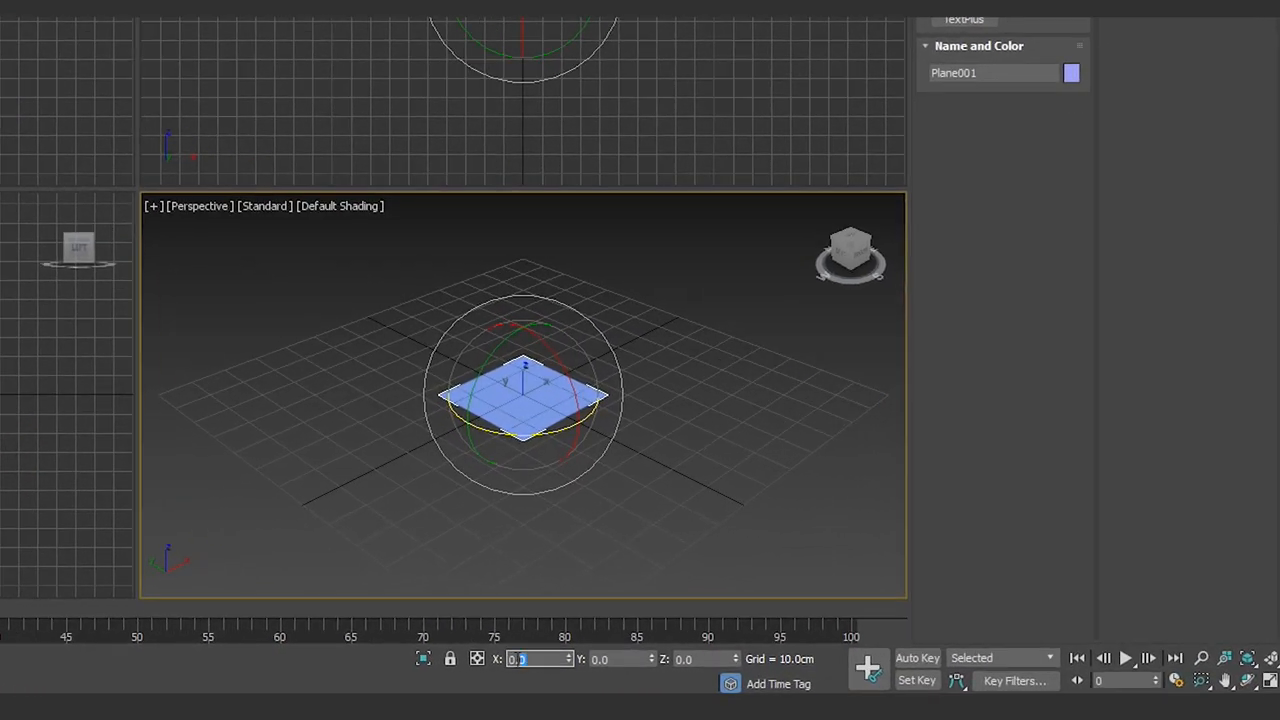
text(90)
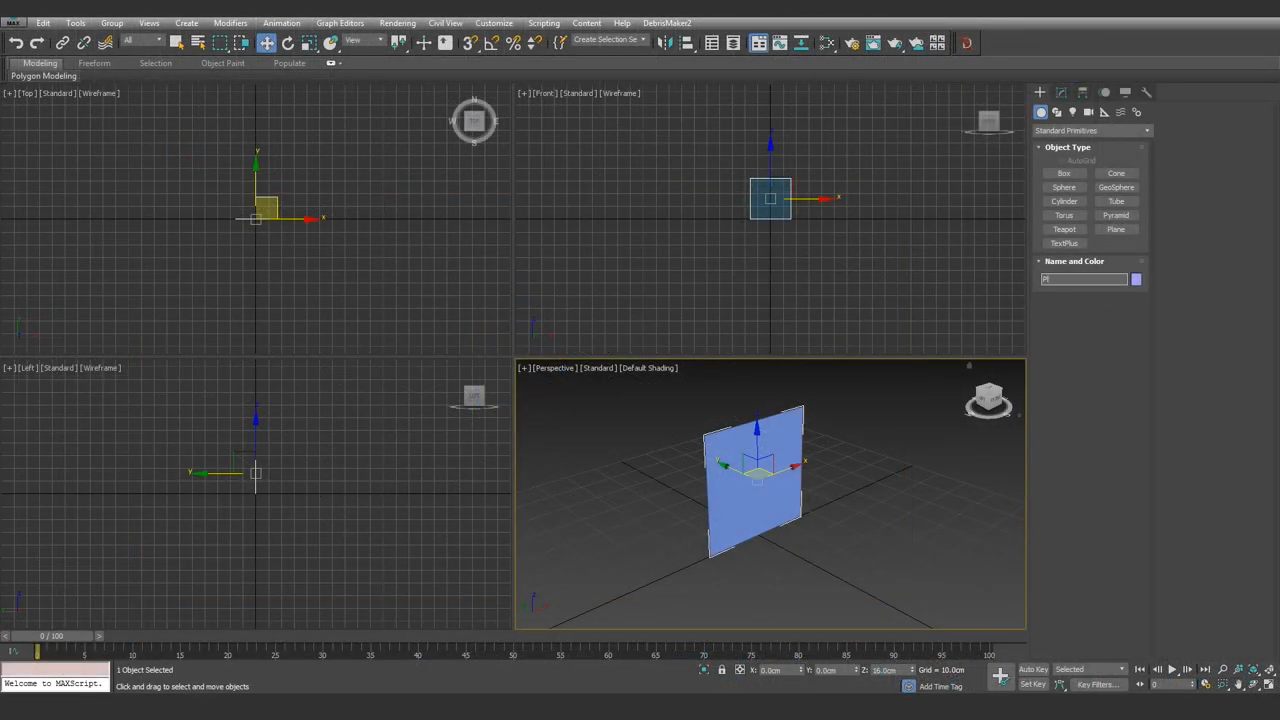
text(Plant_0)
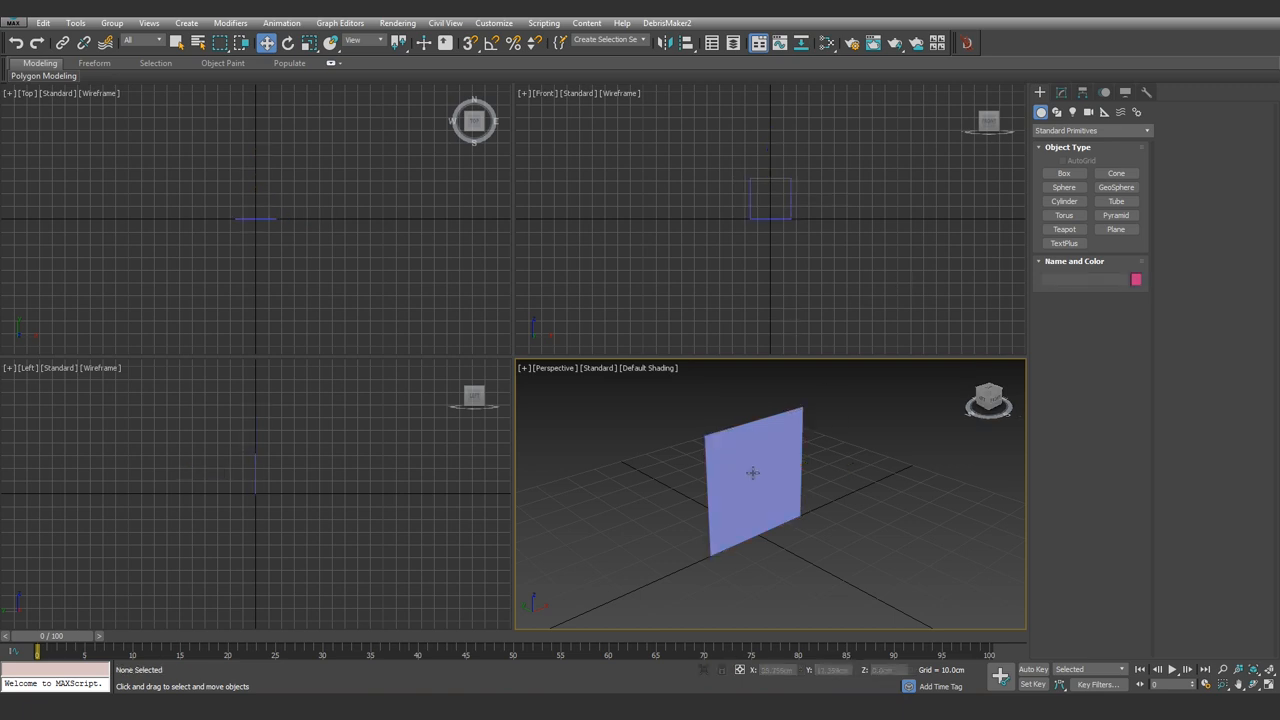
Export the selected plane as OBJ with optimized normals and texture coordinates.
click(13, 22)
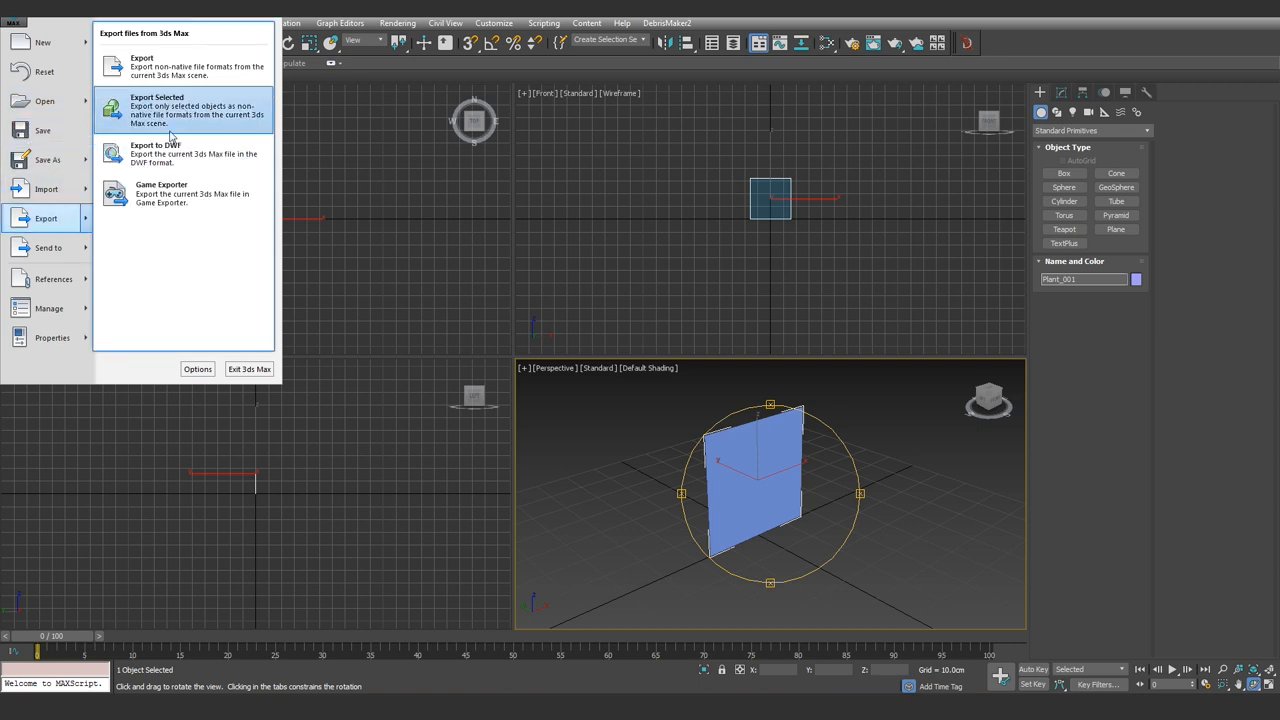
click(157, 110)
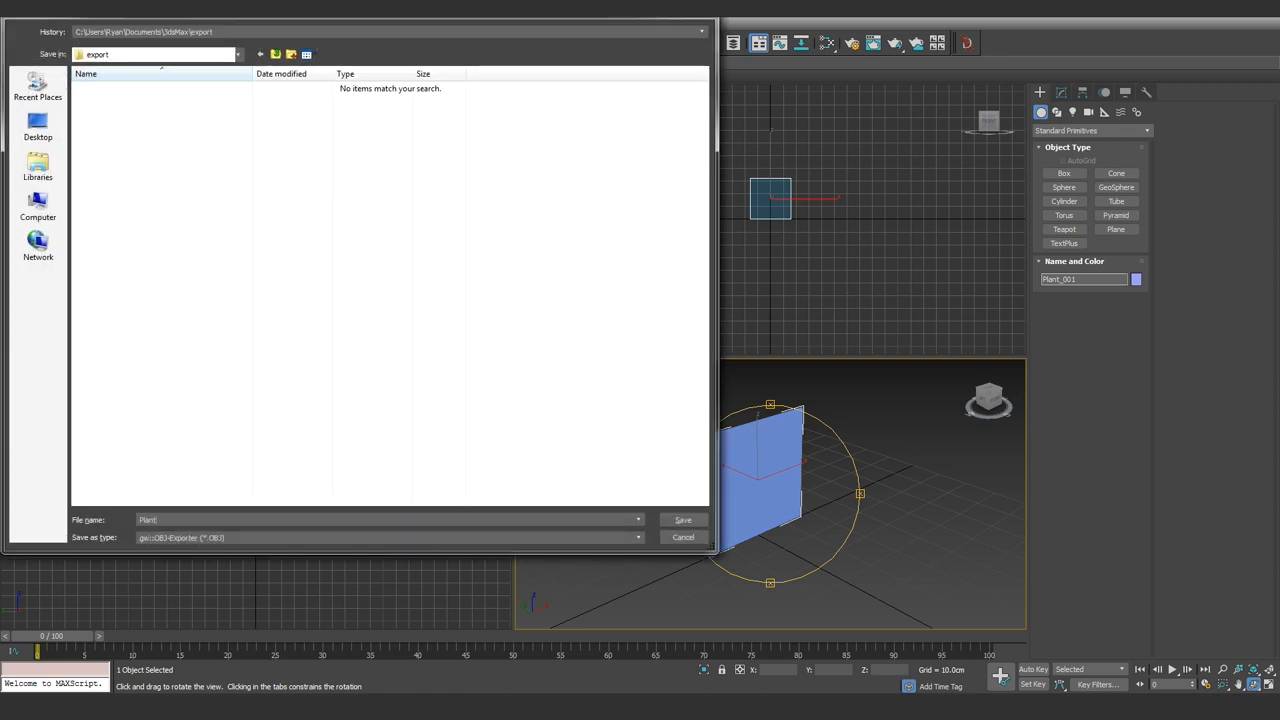
click(388, 537)
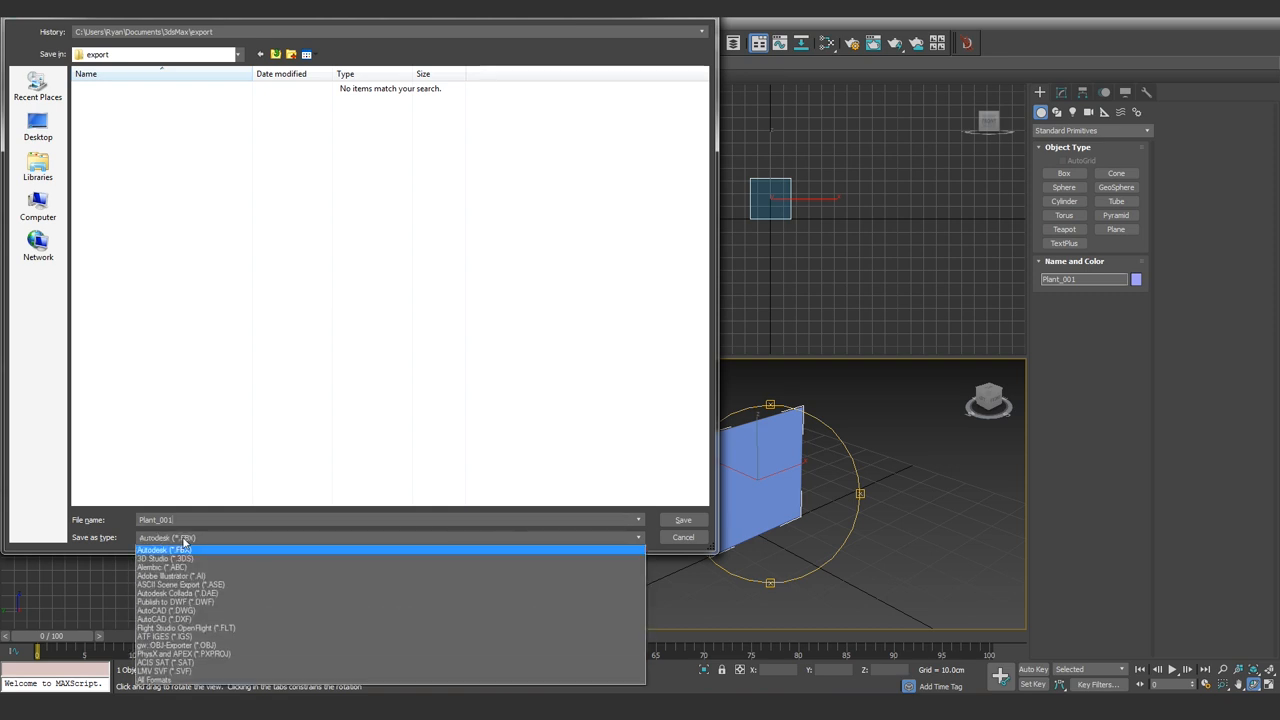
click(178, 645)
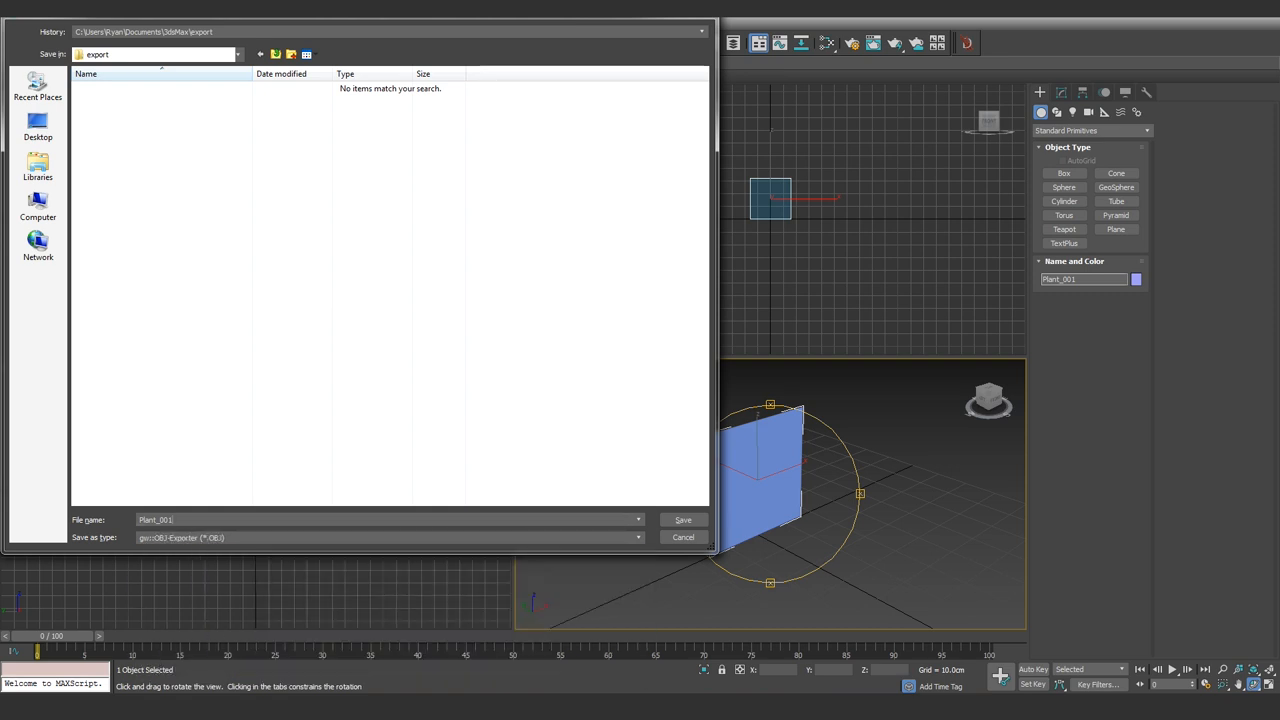
click(683, 520)
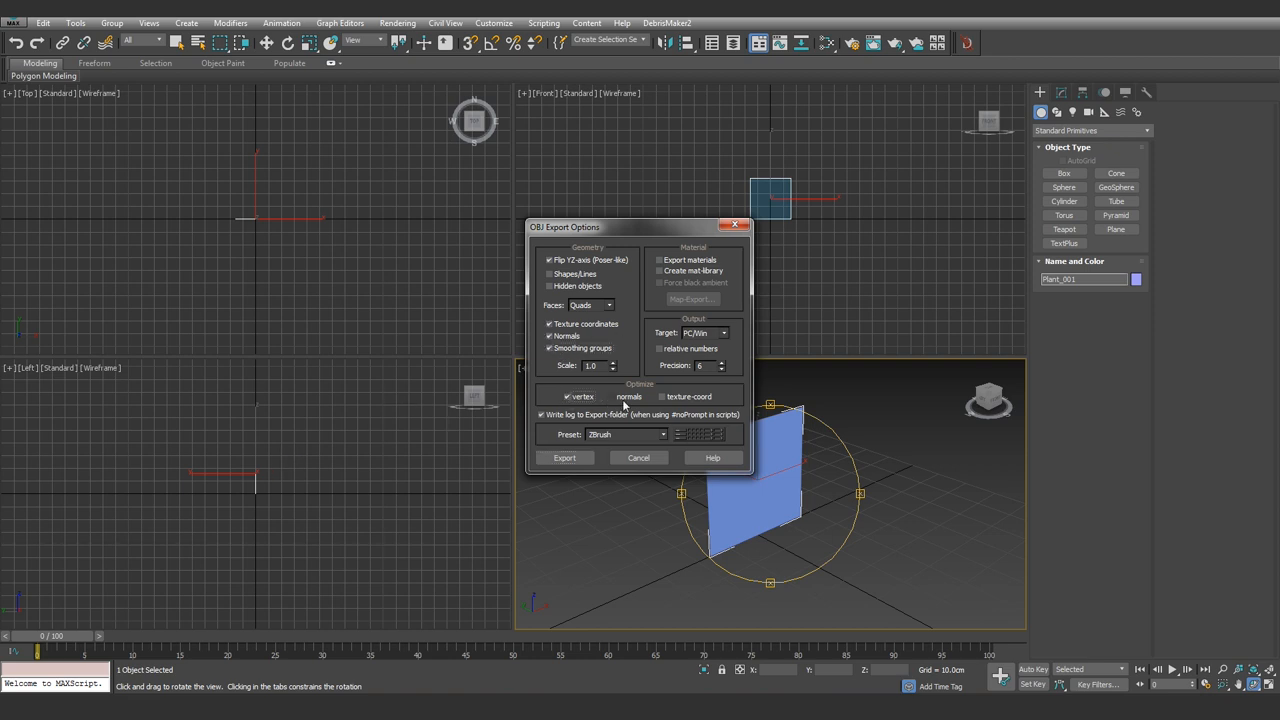
click(660, 396)
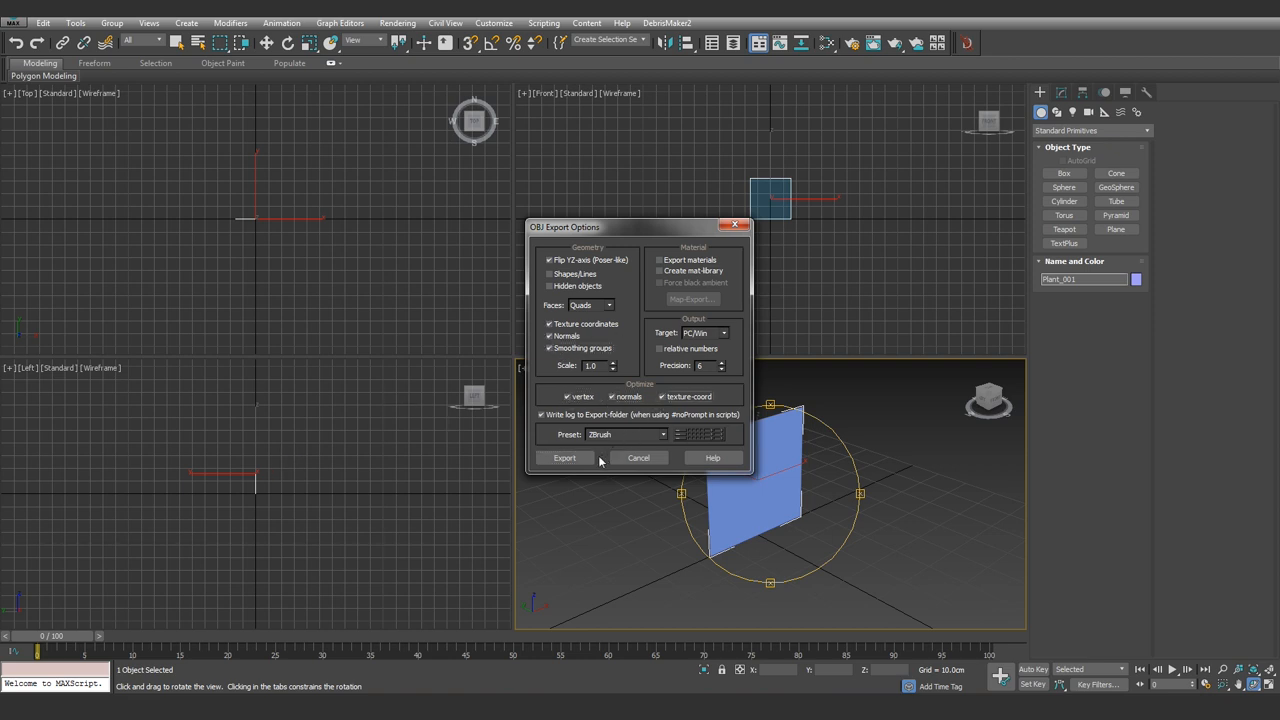
click(564, 457)
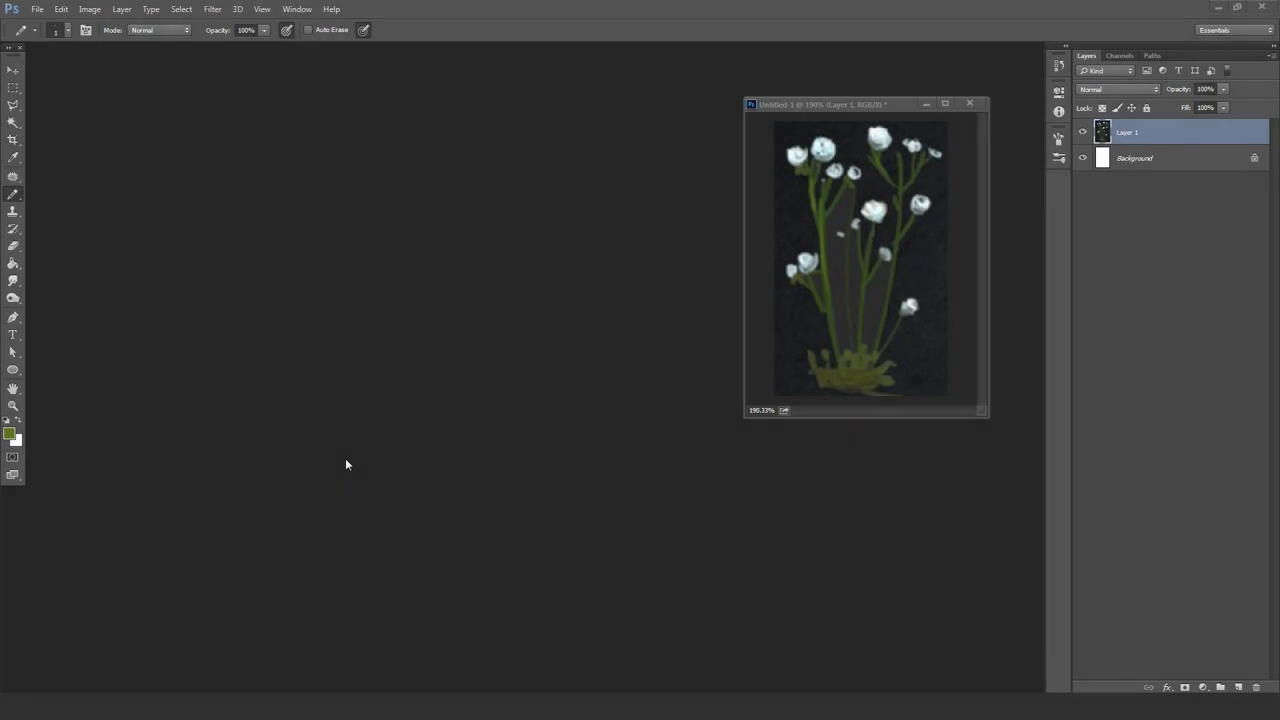
mouse_move(349, 456)
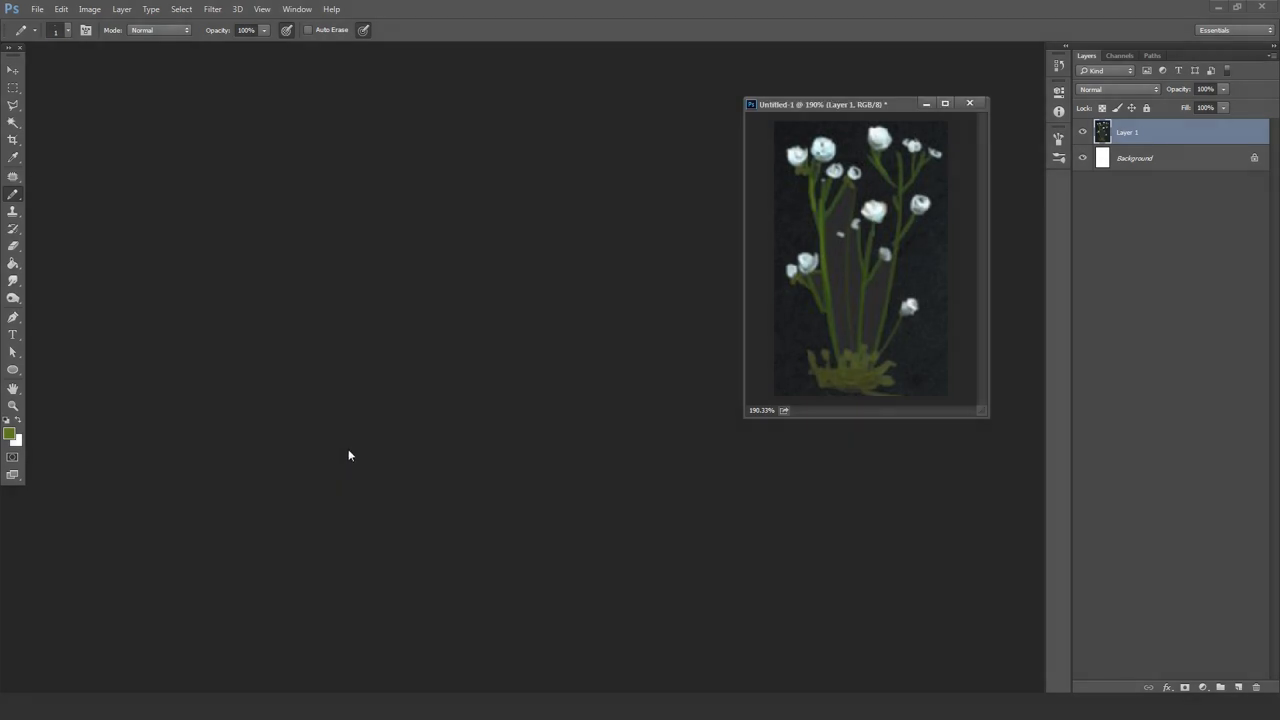
Create a 64x64 px transparent document and turn on Smart Guides.
click(37, 9)
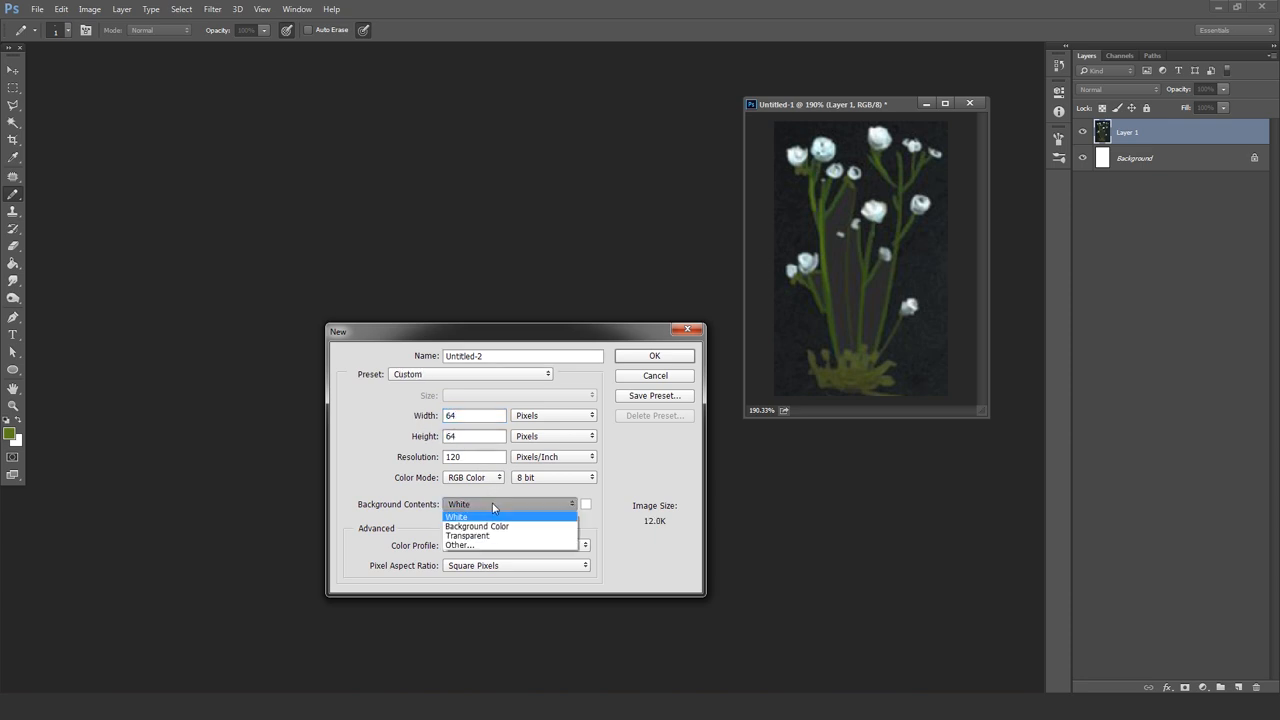
click(467, 535)
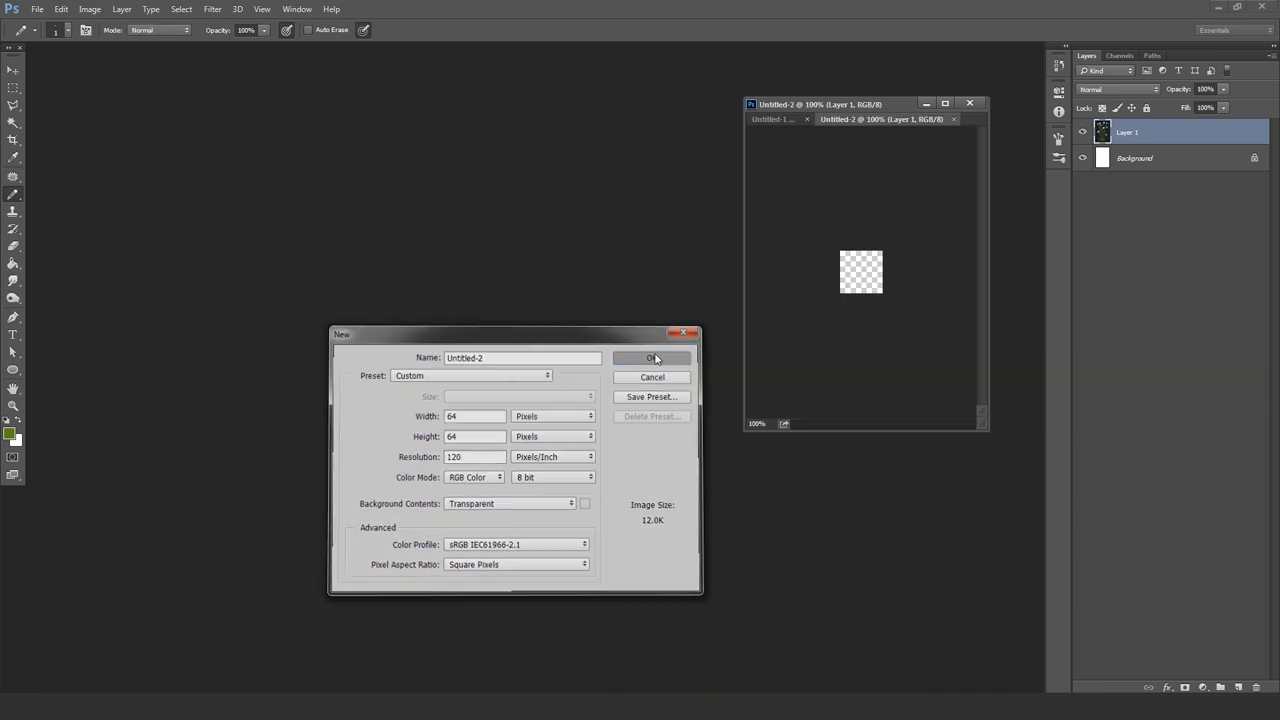
click(651, 358)
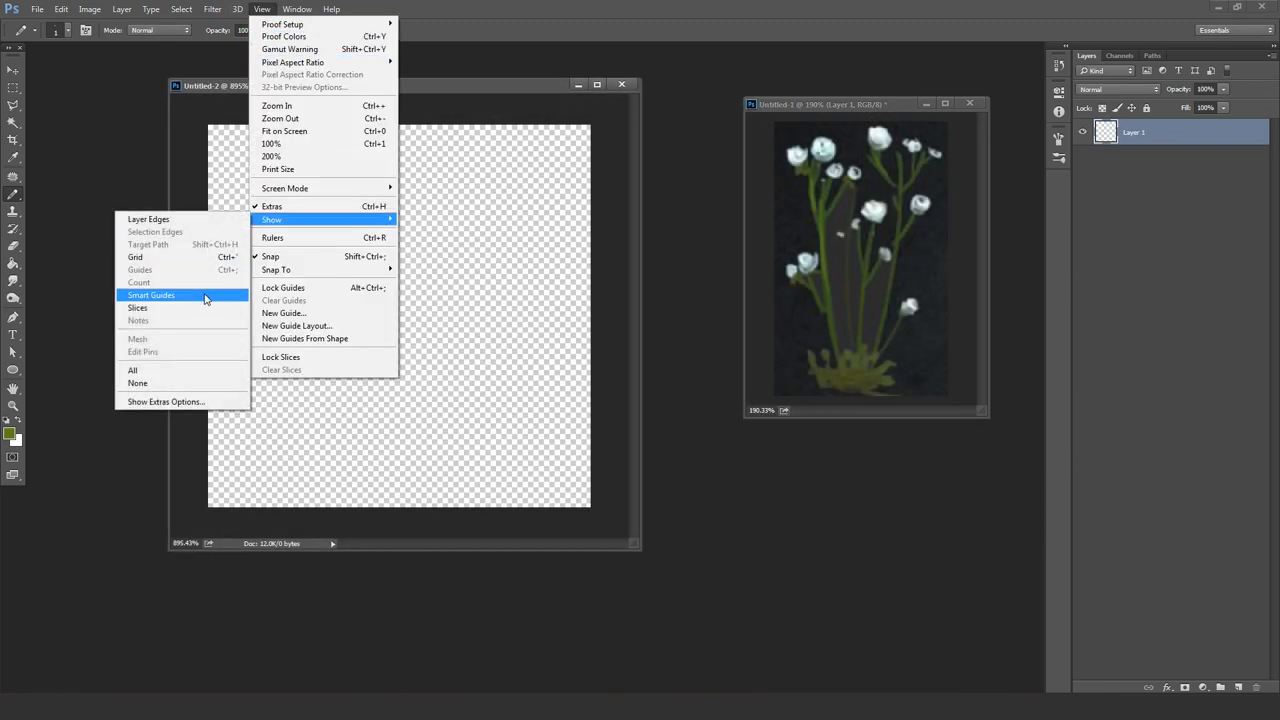
click(151, 295)
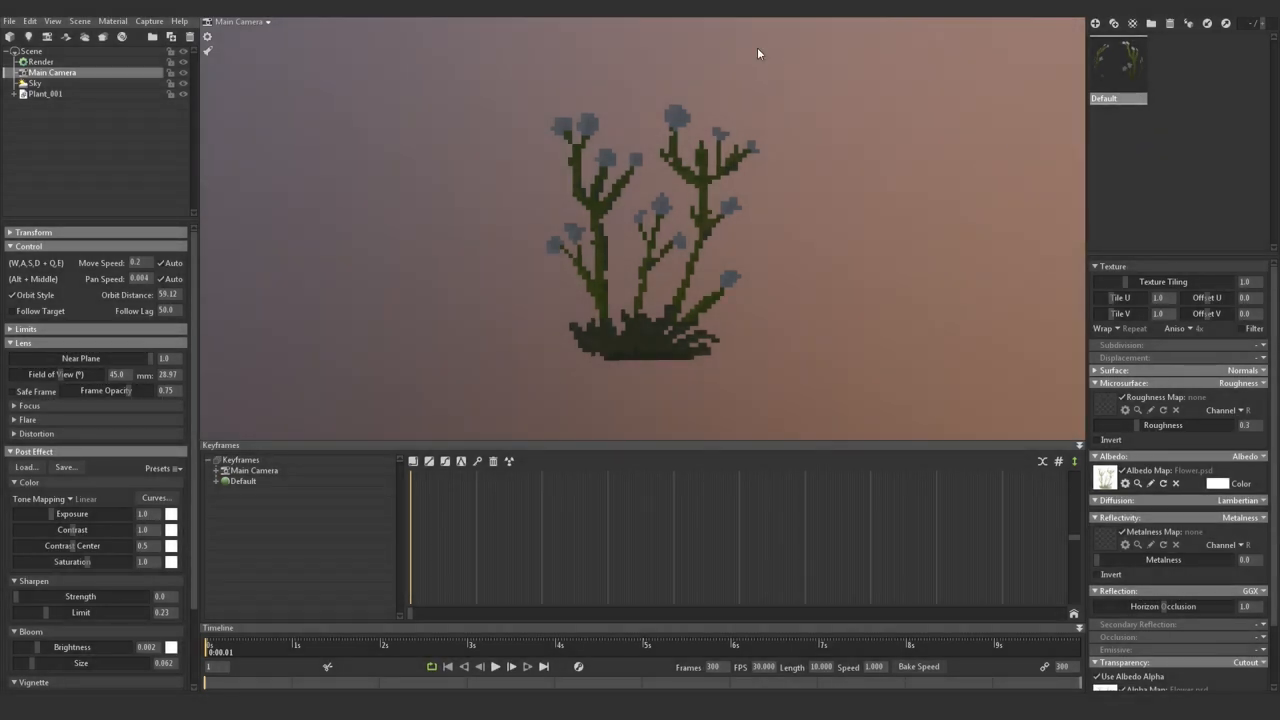
mouse_move(141, 157)
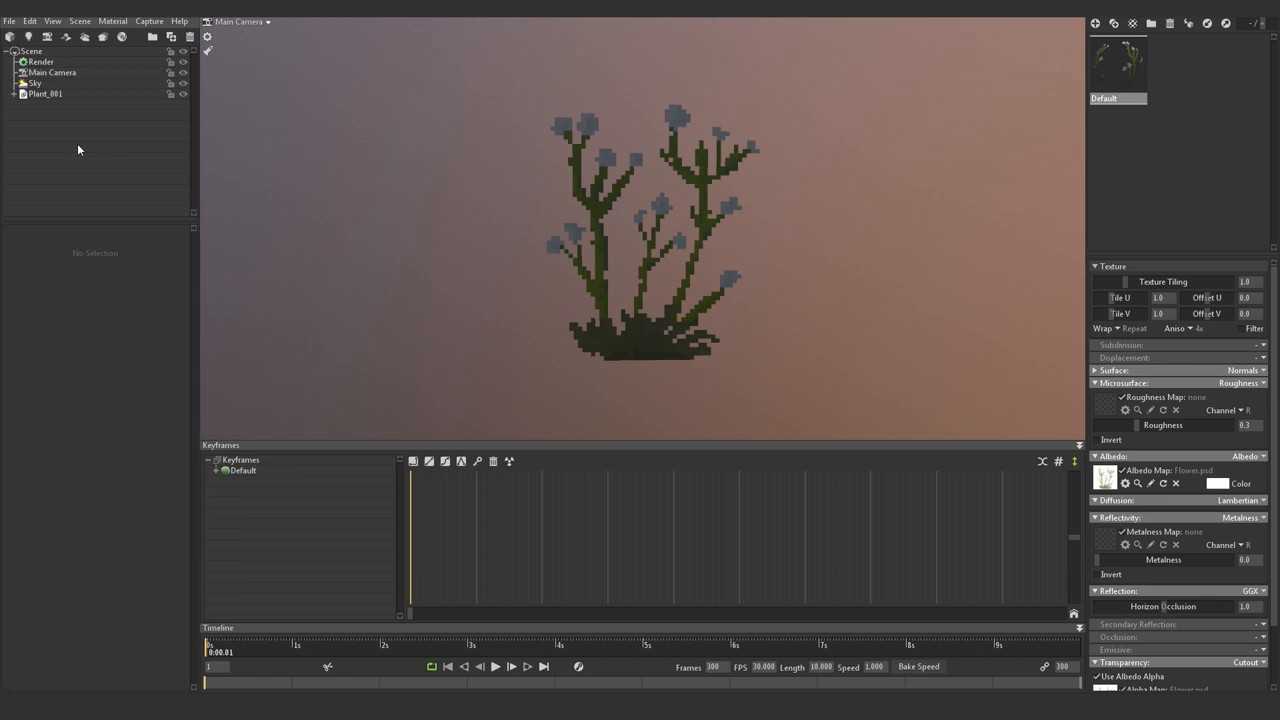
Select Plant_001 in the Scene outliner and expand it.
click(45, 93)
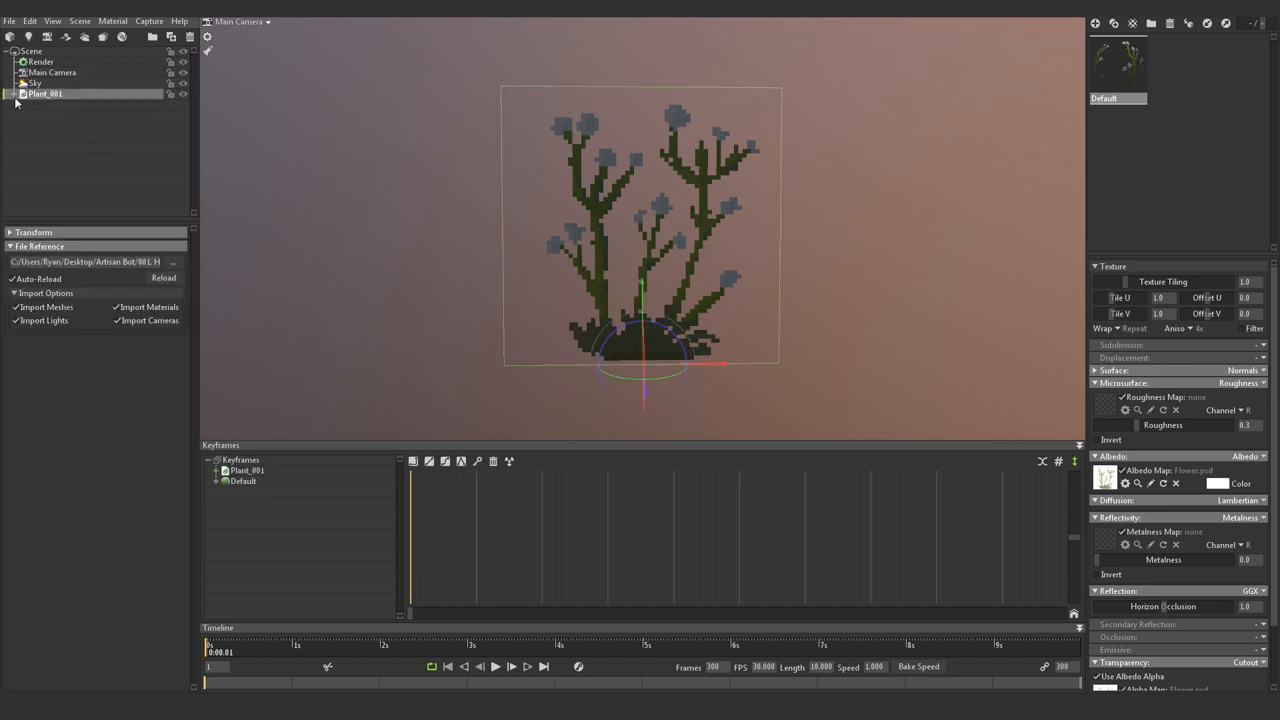
click(52, 104)
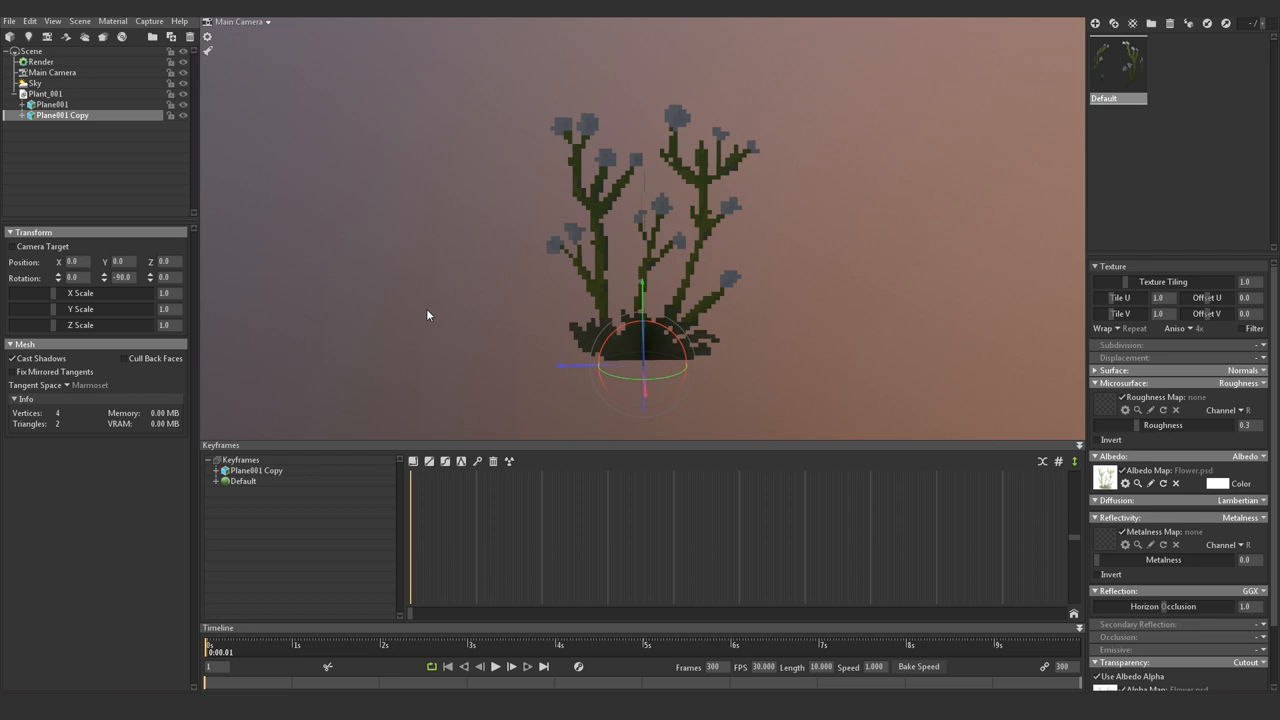
Orbit the viewport to view the two crossed plant planes.
drag(427, 315, 555, 348)
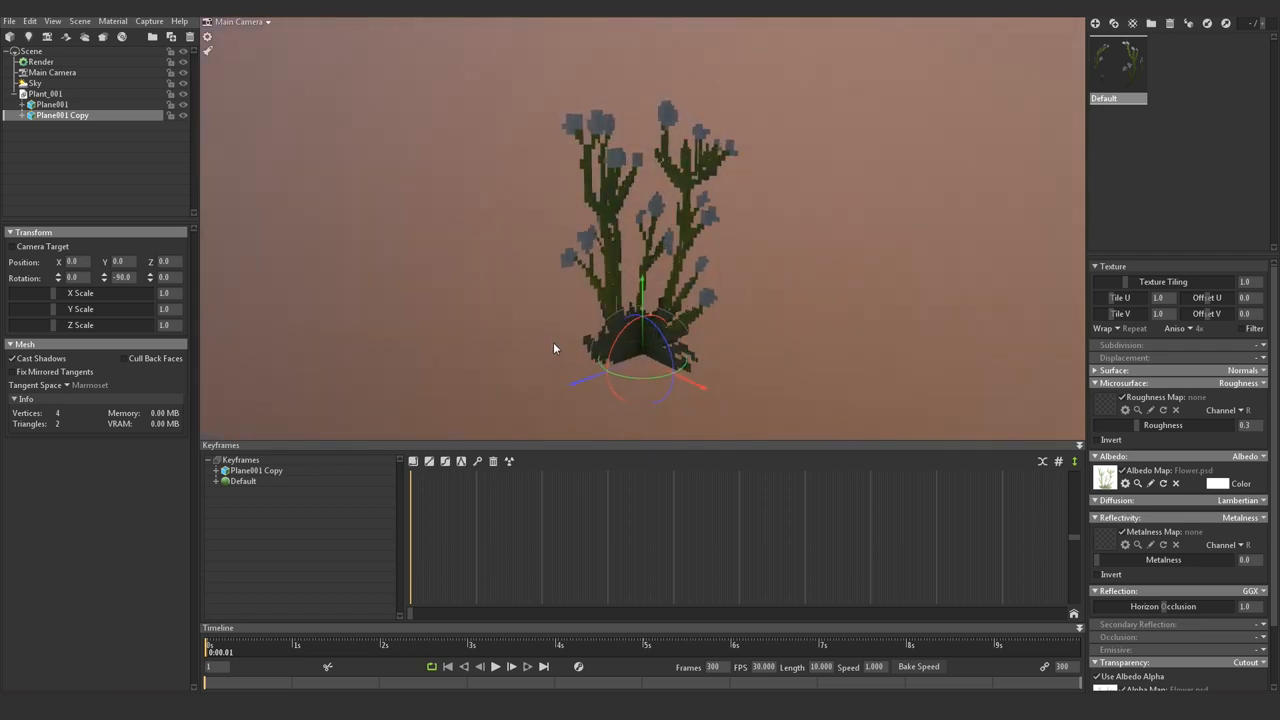